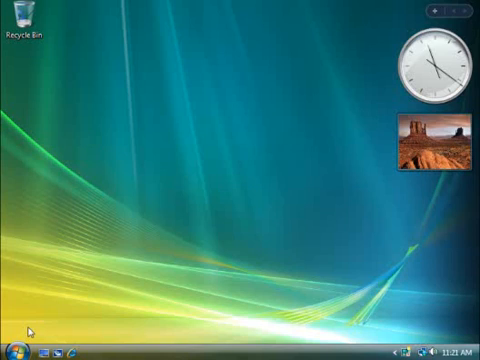
Launch Windows Update by searching 'update' from the Start menu.
left_click(16, 348)
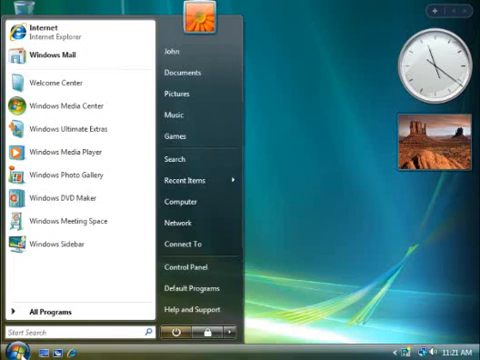
type("update")
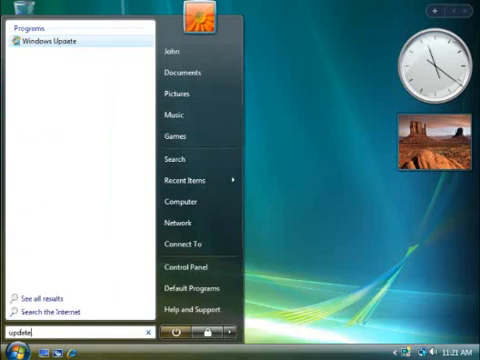
mouse_move(56, 42)
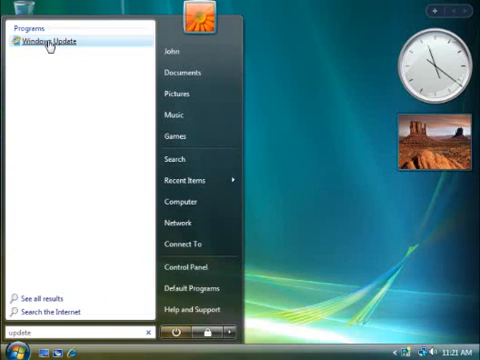
left_click(48, 40)
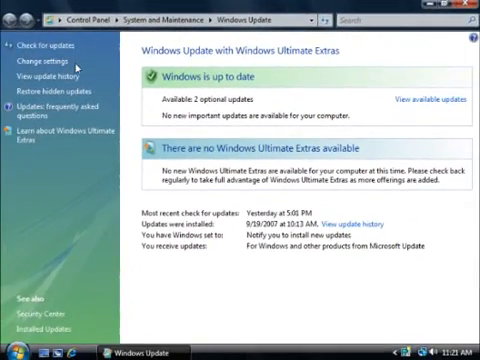
Go to the Change settings page for automatic updates.
left_click(44, 60)
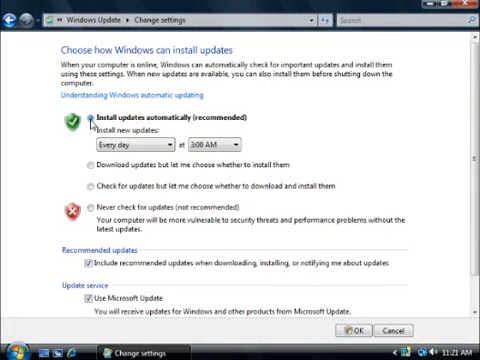
mouse_move(298, 288)
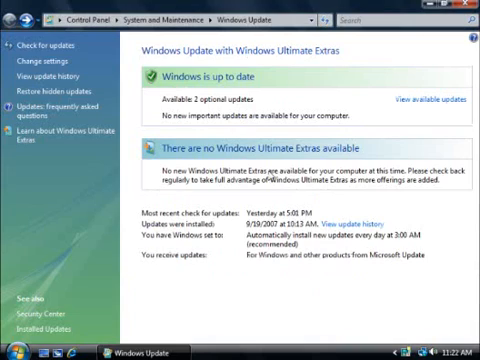
mouse_move(262, 88)
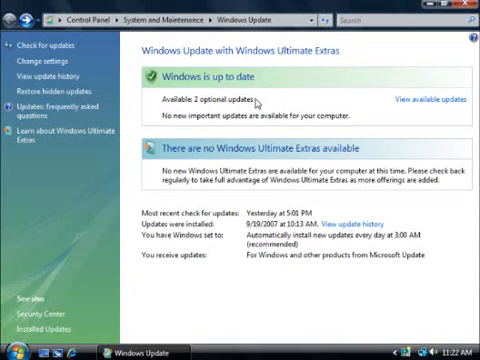
mouse_move(368, 106)
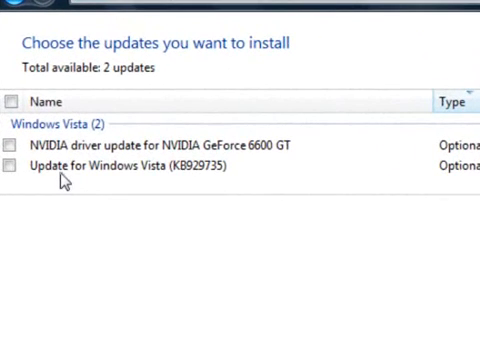
mouse_move(64, 178)
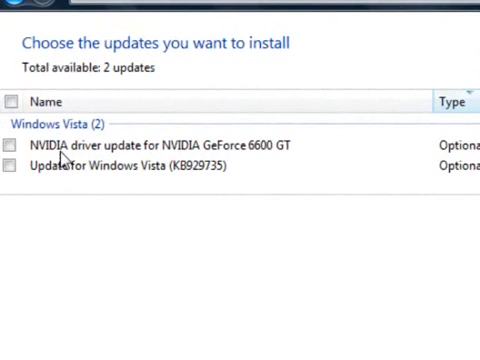
mouse_move(24, 180)
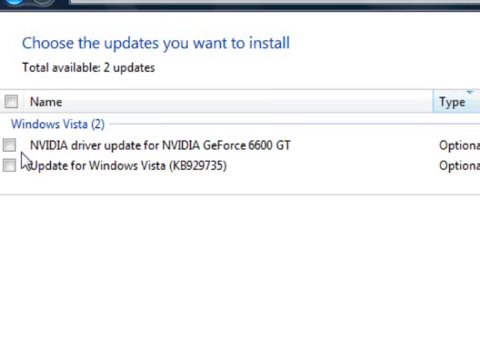
Select the optional NVIDIA GeForce 6600 GT driver update for installation.
left_click(16, 148)
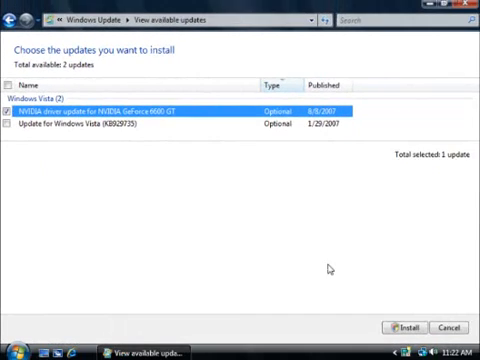